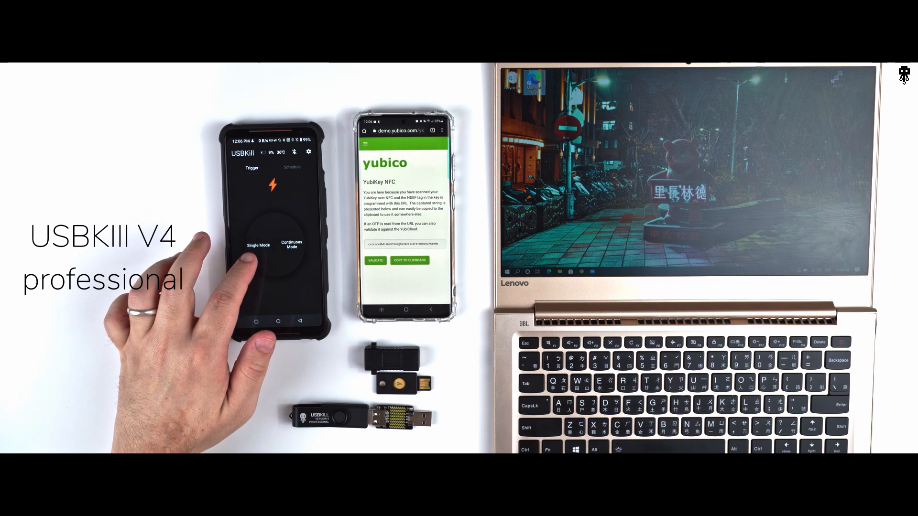
# - Trigger the USBKill V4 in Single Mode so it shows 'Pulse releasing'
pyautogui.click(252, 245)
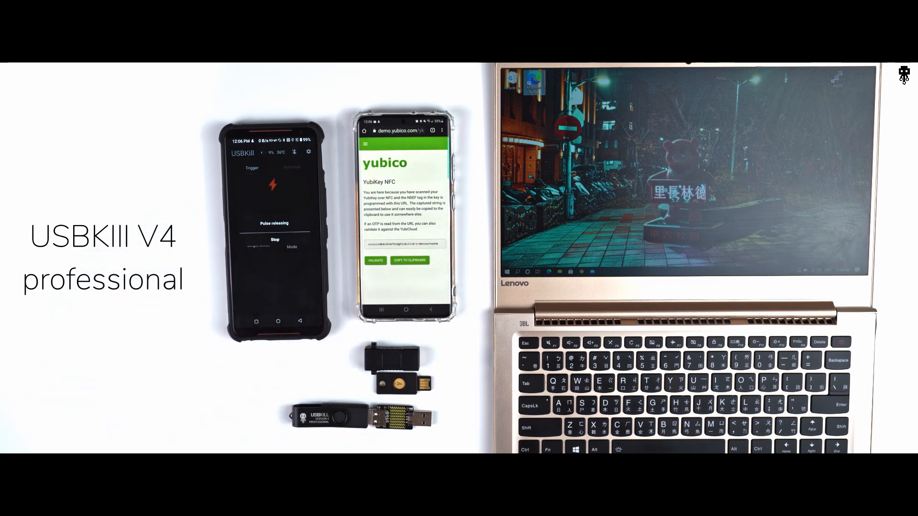